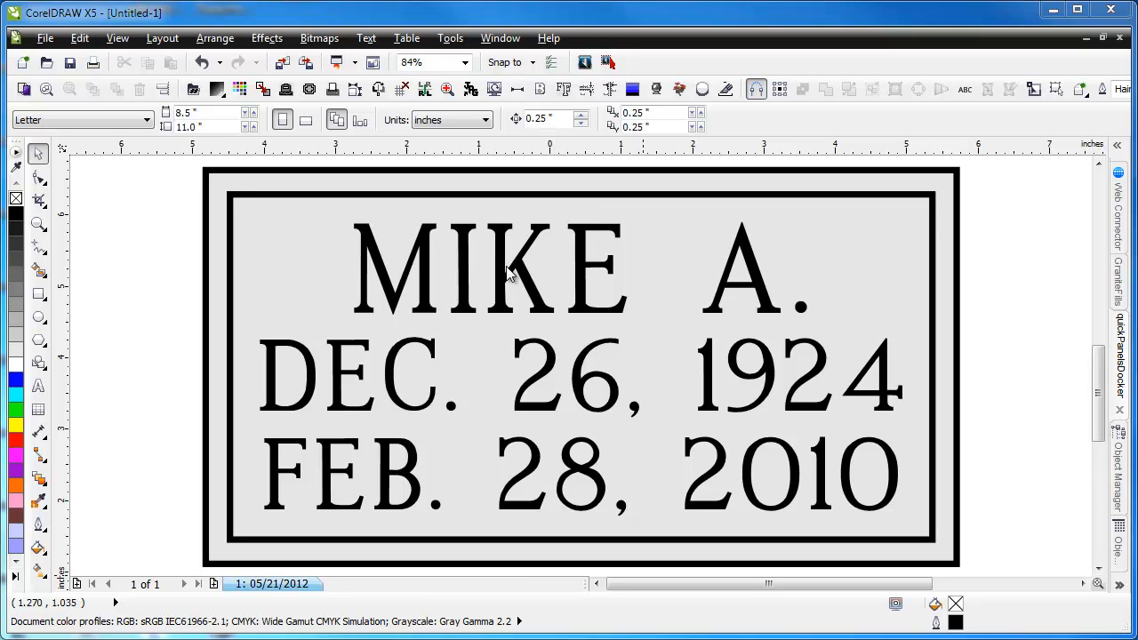
# - Set Range Kerning of the DEC. 26, 1924 date line to -10% via Character Formatting
pyautogui.click(489, 267)
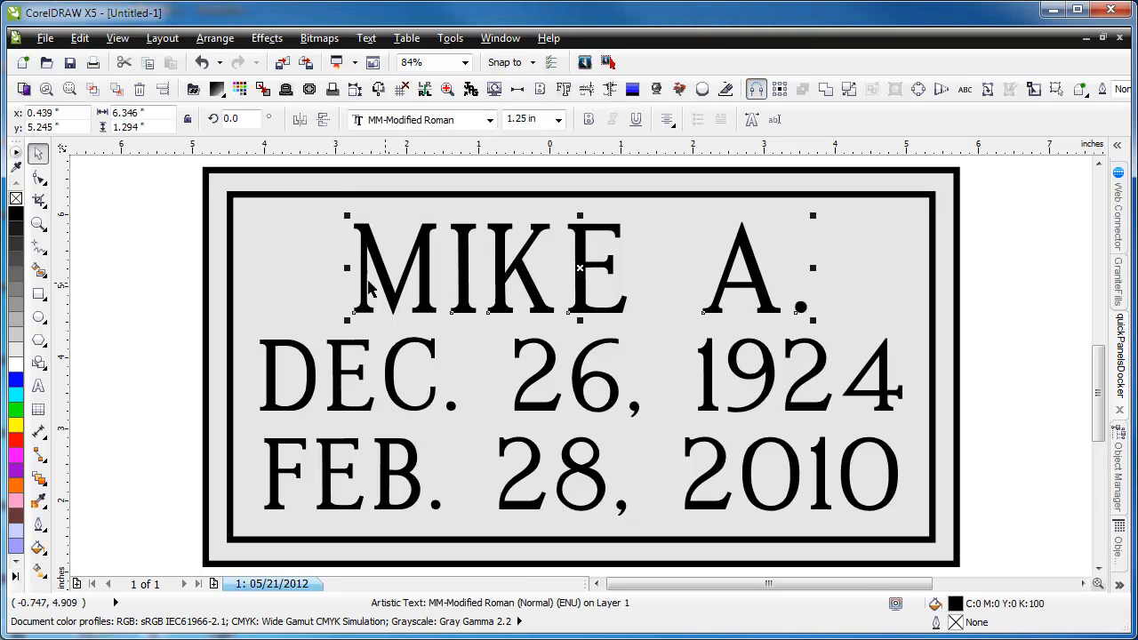
pyautogui.click(151, 265)
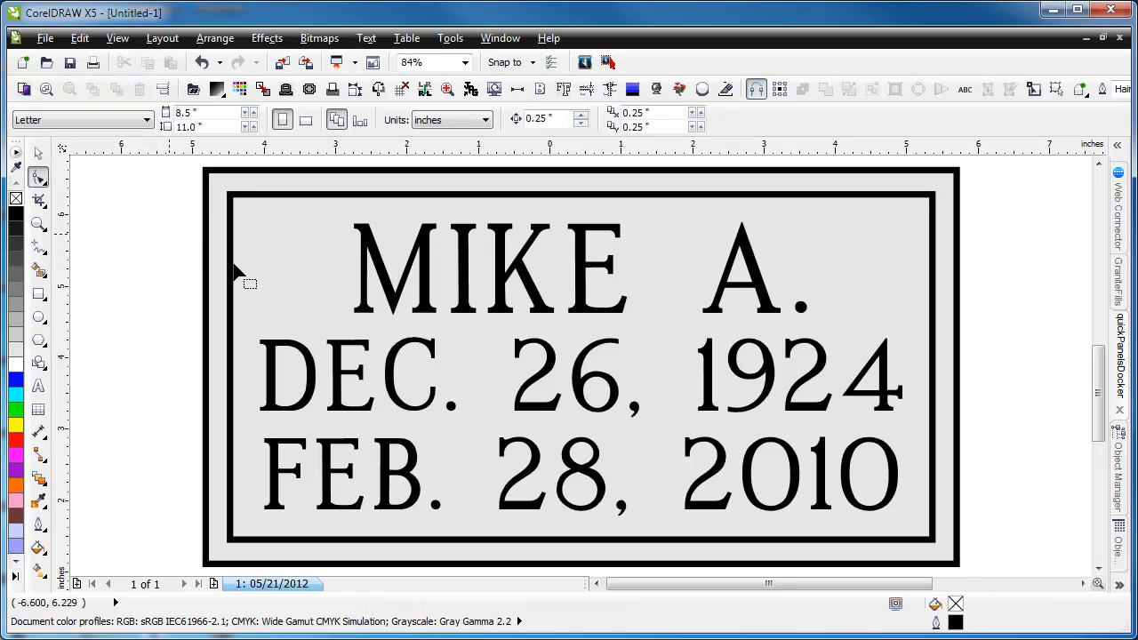
pyautogui.moveTo(143, 217)
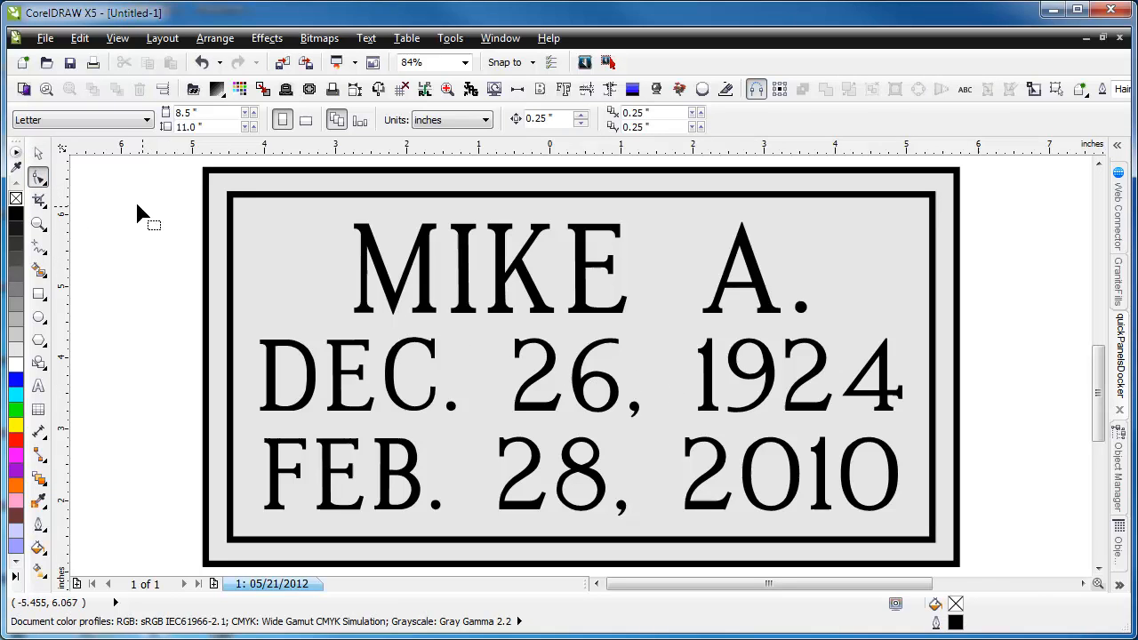
pyautogui.moveTo(39, 178)
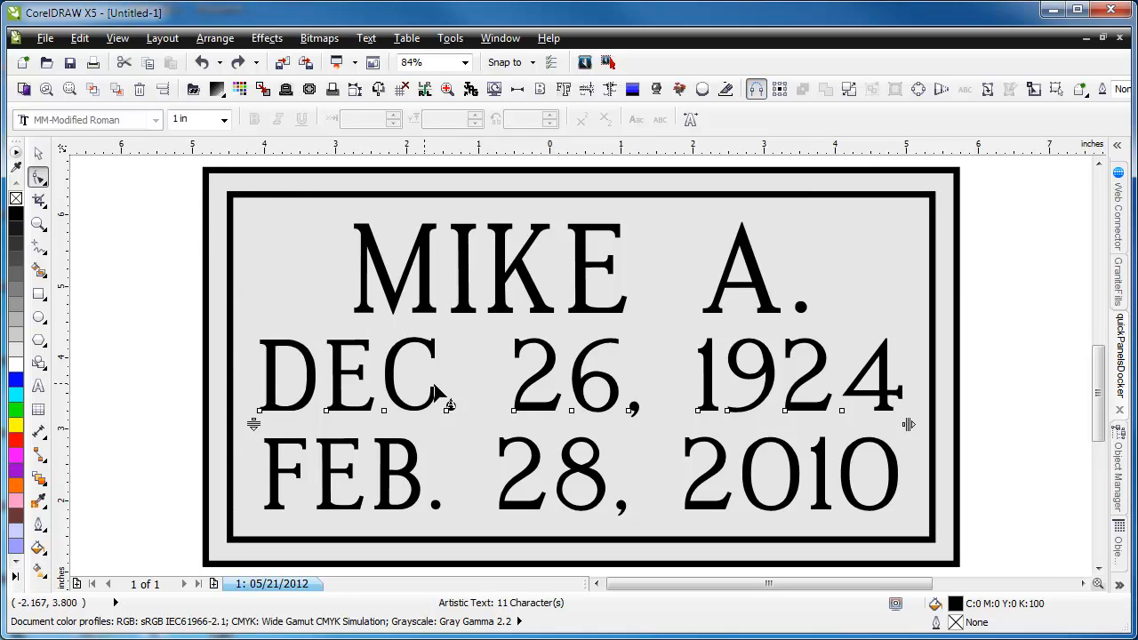
pyautogui.moveTo(498, 395)
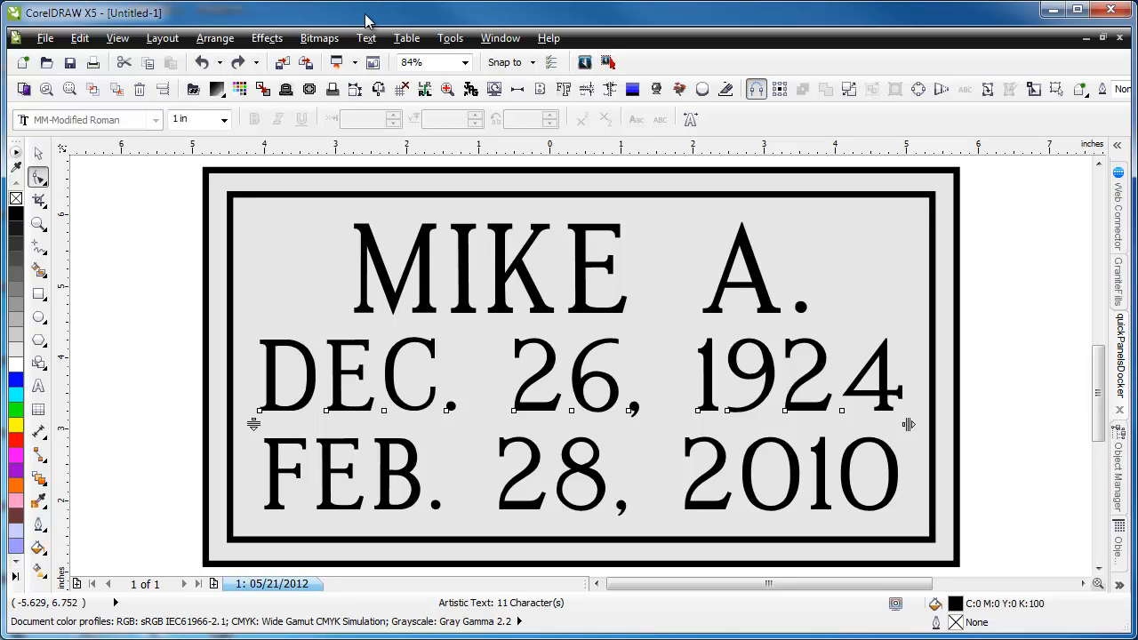
pyautogui.moveTo(368, 23)
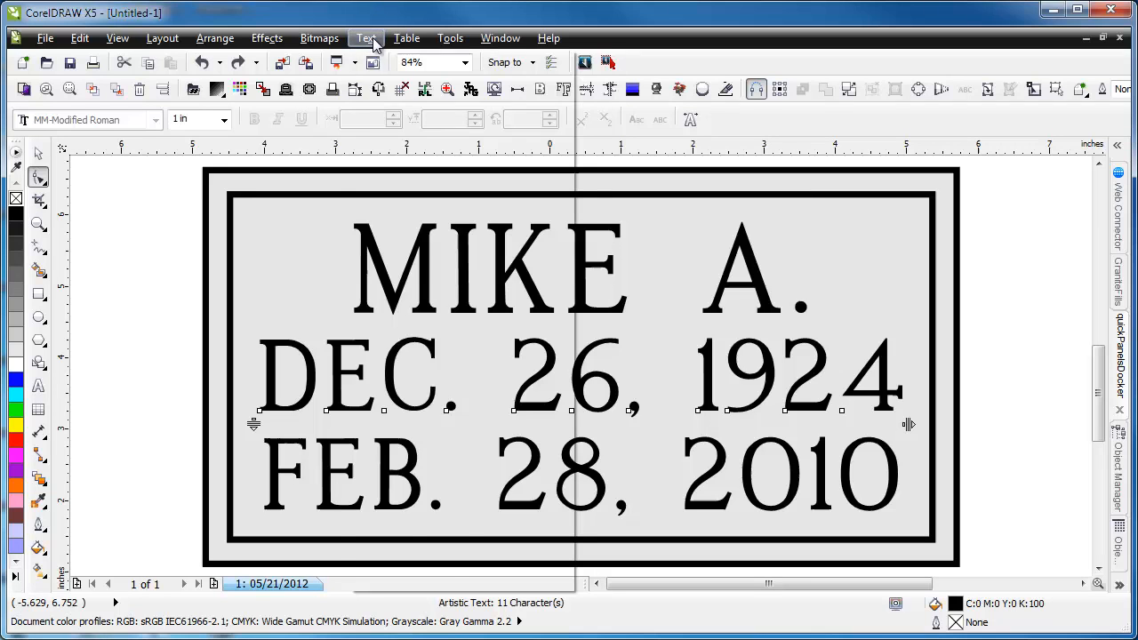
pyautogui.click(366, 37)
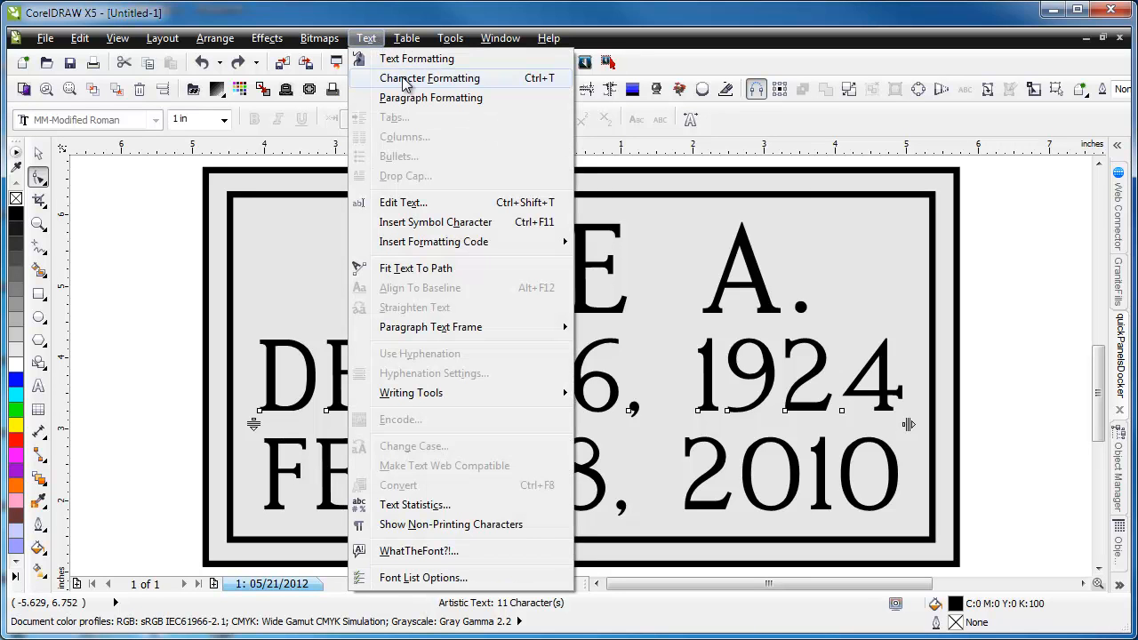
pyautogui.moveTo(431, 98)
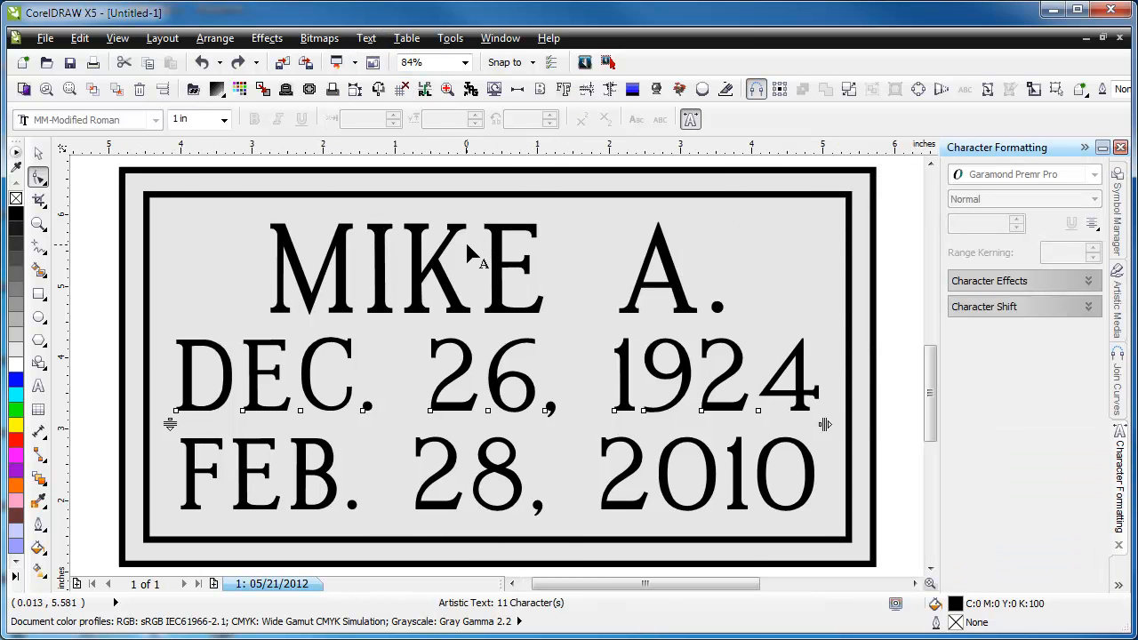
pyautogui.moveTo(365, 318)
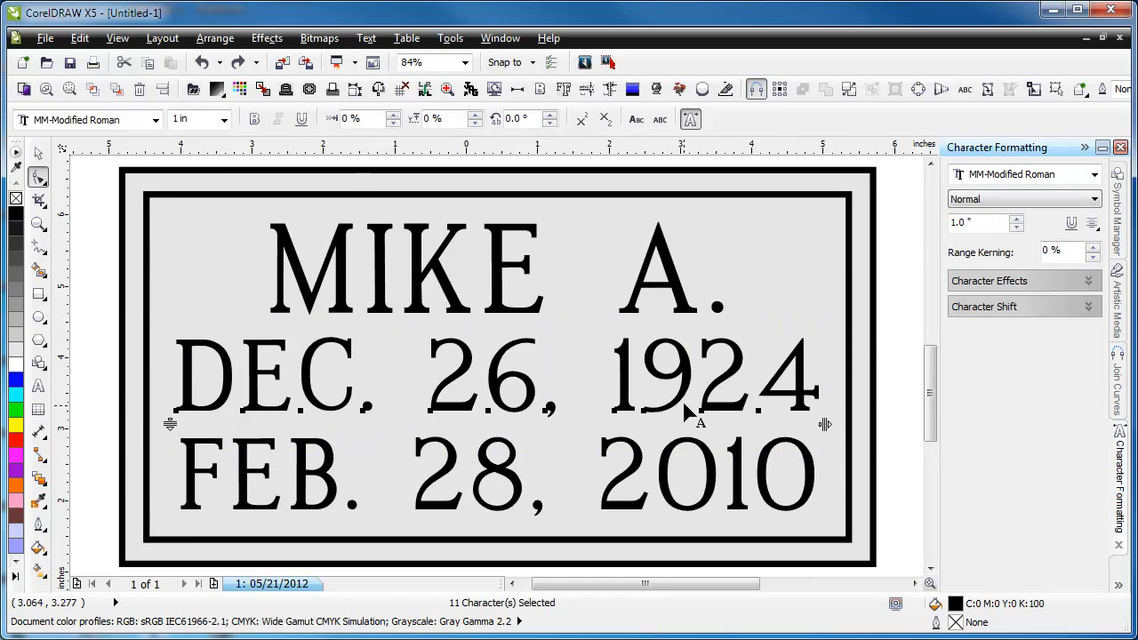
pyautogui.click(1064, 253)
pyautogui.write('-10')
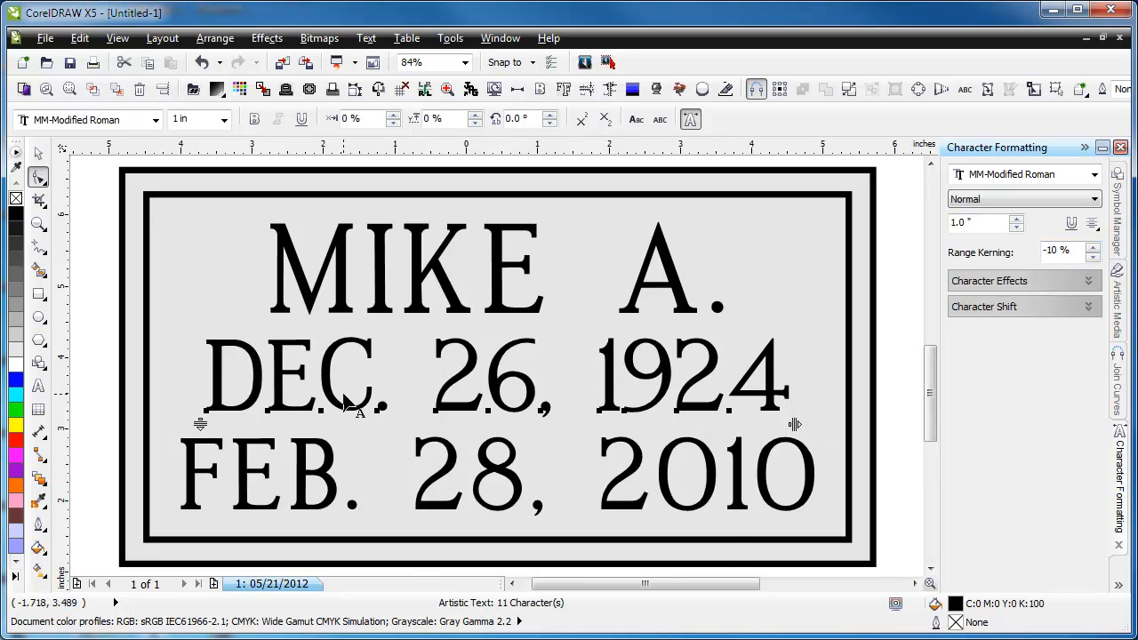
pyautogui.moveTo(605, 387)
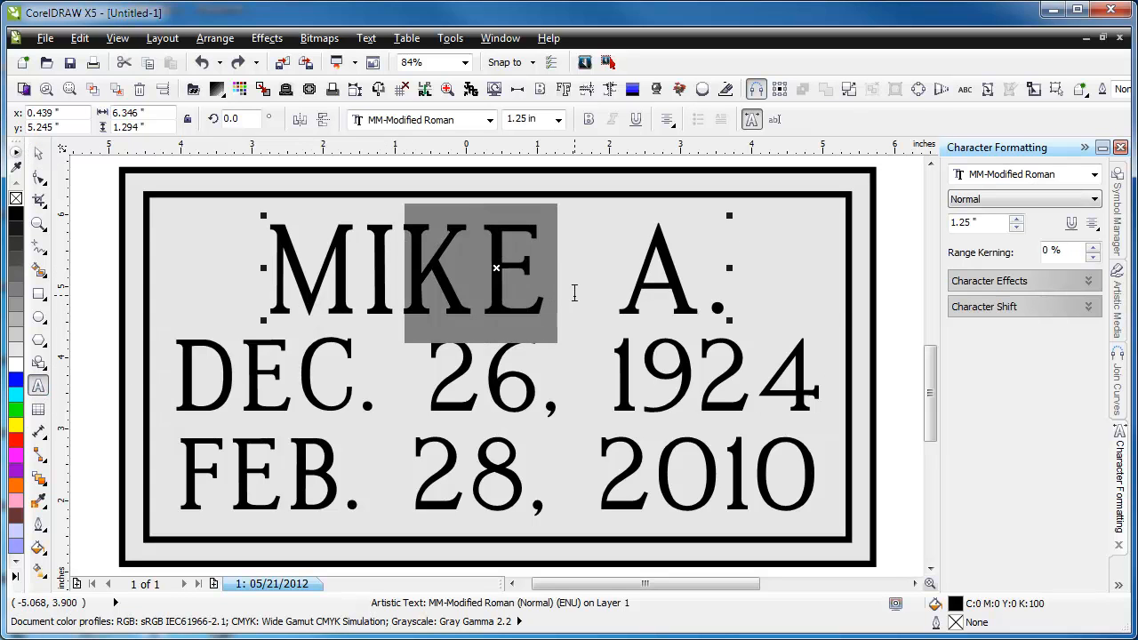
# - Replace MIKE with MICHAEL and set the name line's Range Kerning to -15
pyautogui.write('MICHAEL')
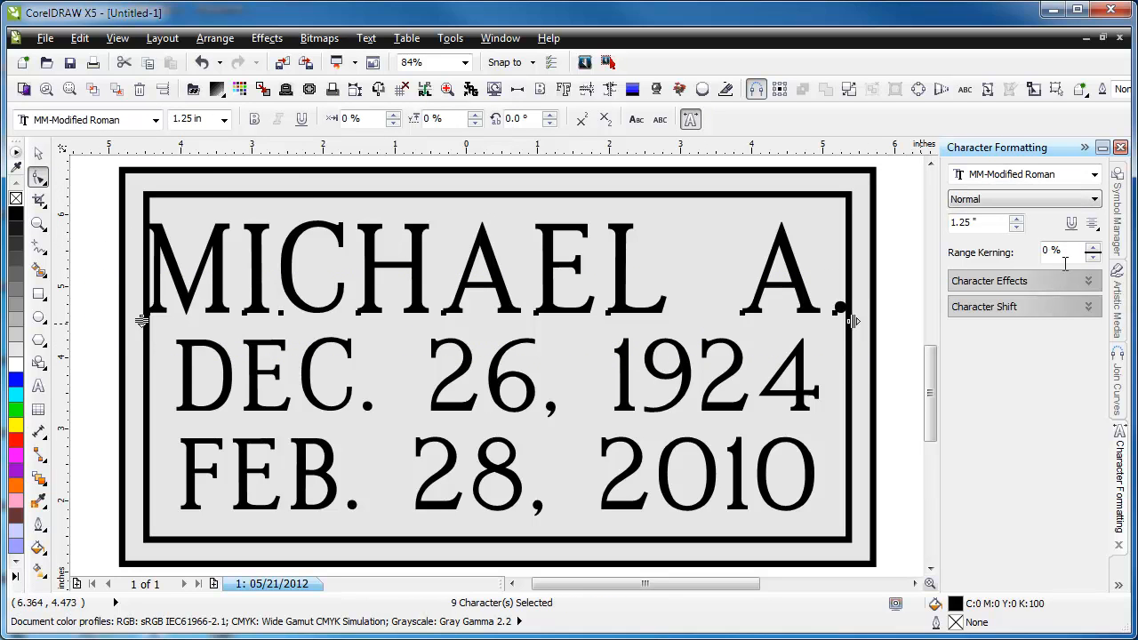
pyautogui.write('-15')
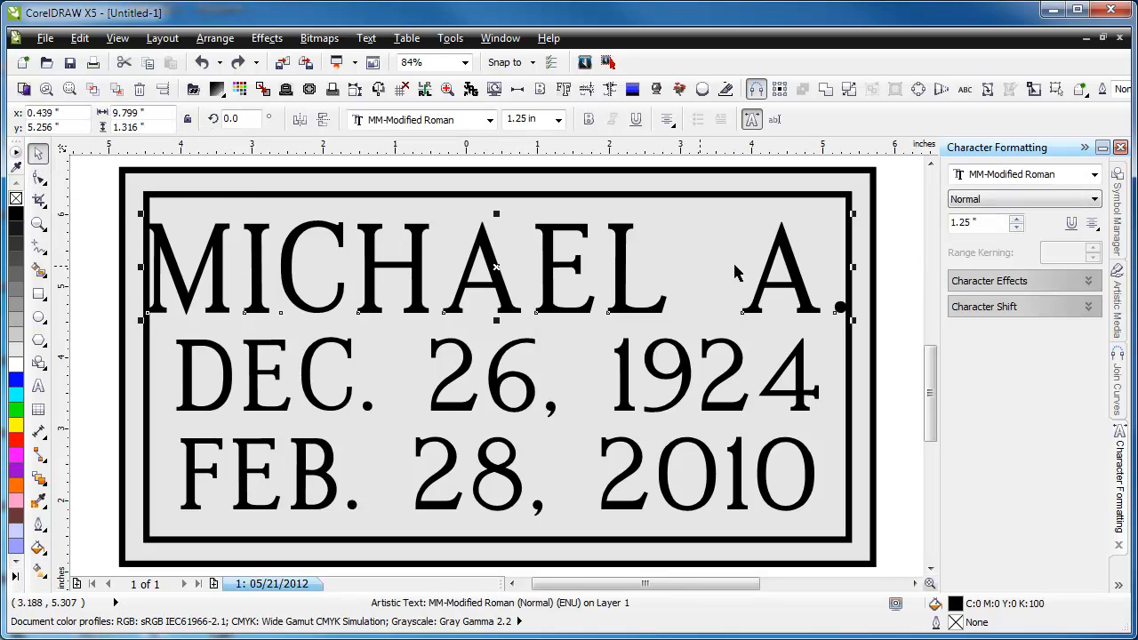
pyautogui.click(319, 38)
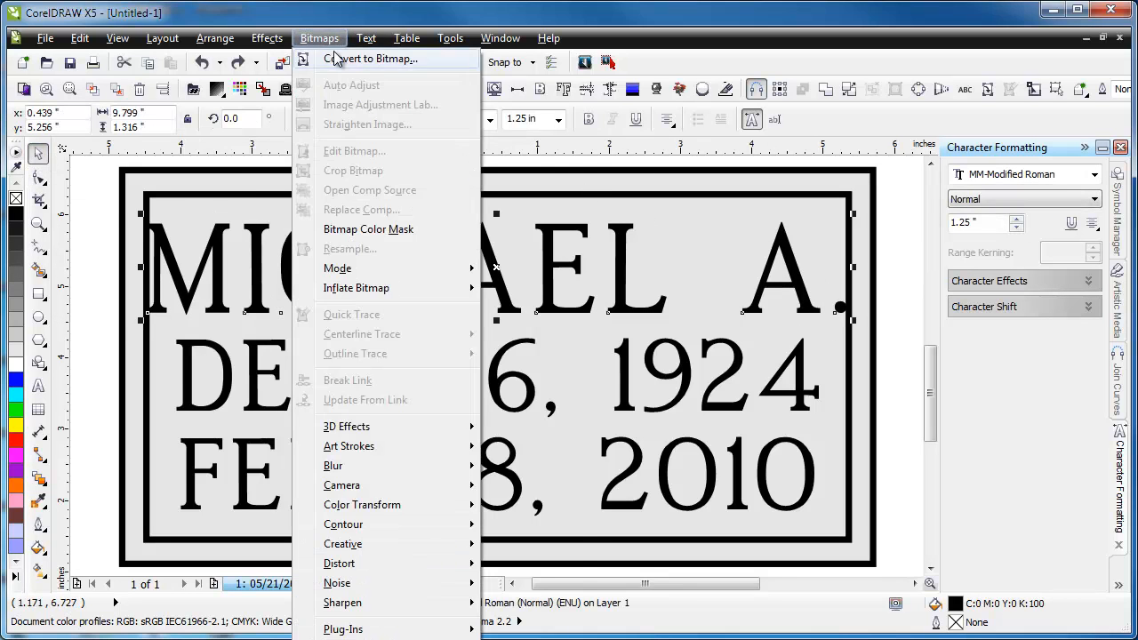
pyautogui.click(367, 38)
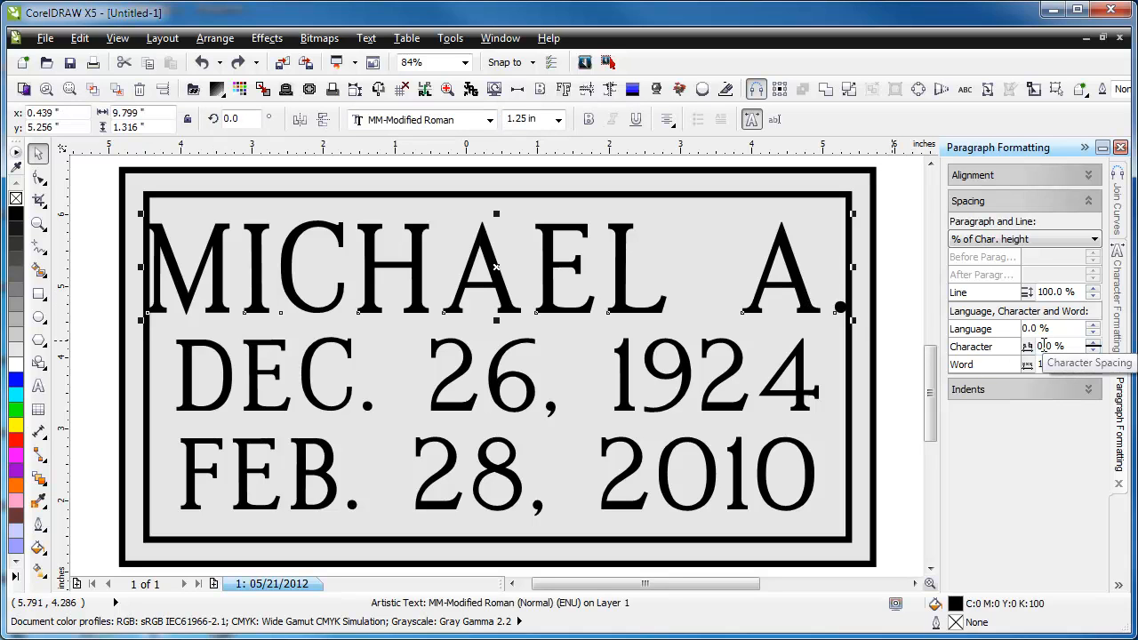
pyautogui.tripleClick(1053, 345)
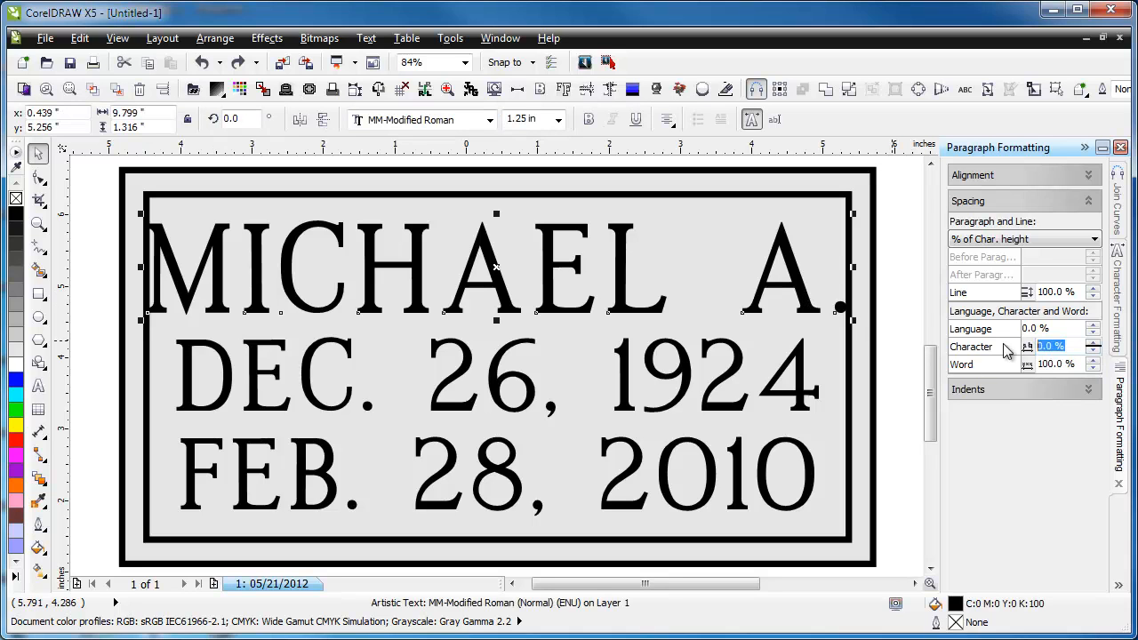
pyautogui.moveTo(1053, 363)
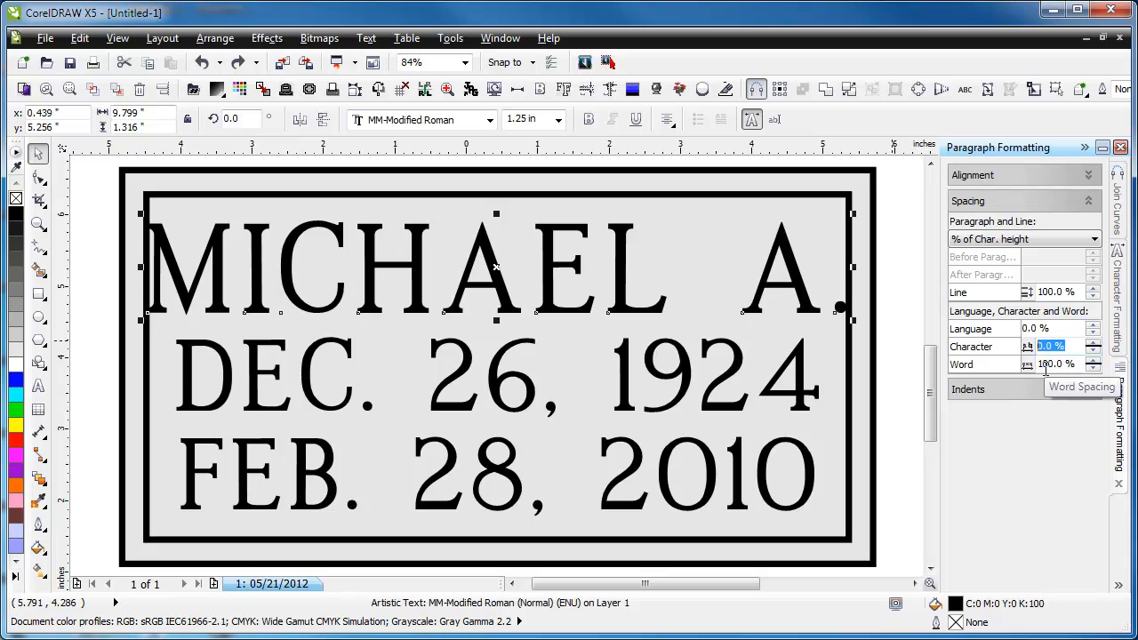
pyautogui.moveTo(1053, 345)
pyautogui.write('-10')
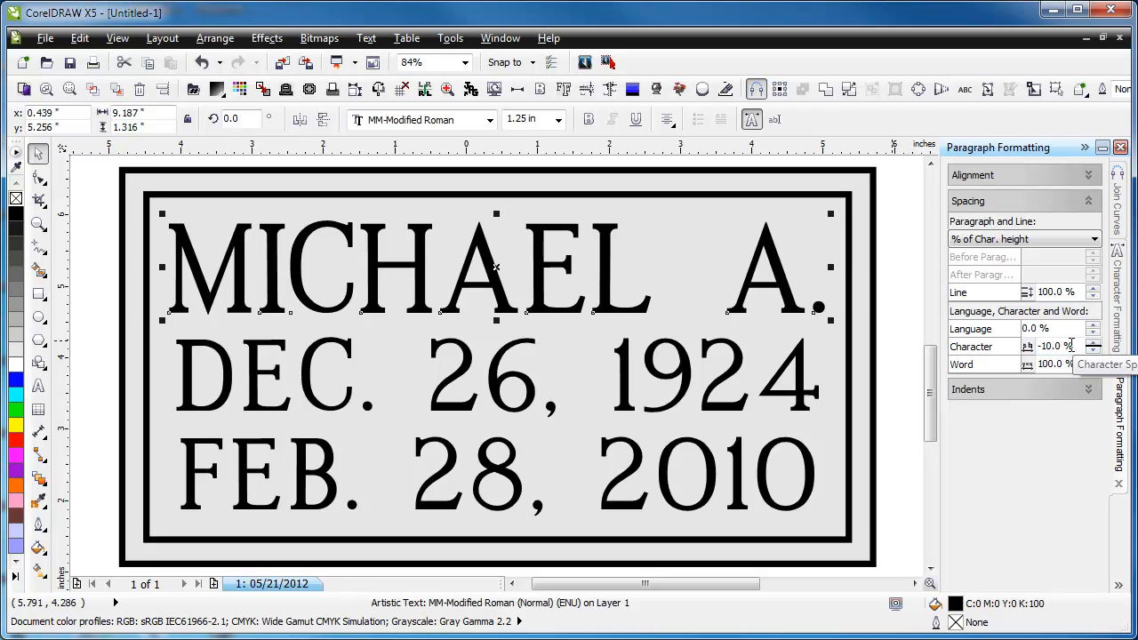
pyautogui.moveTo(1014, 373)
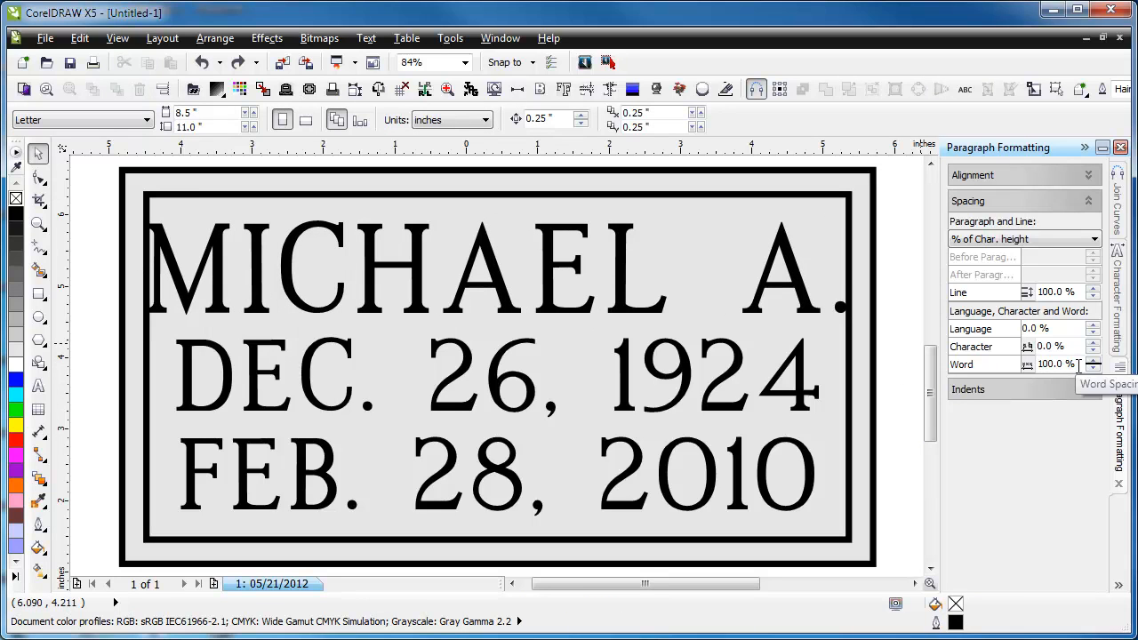
pyautogui.click(496, 267)
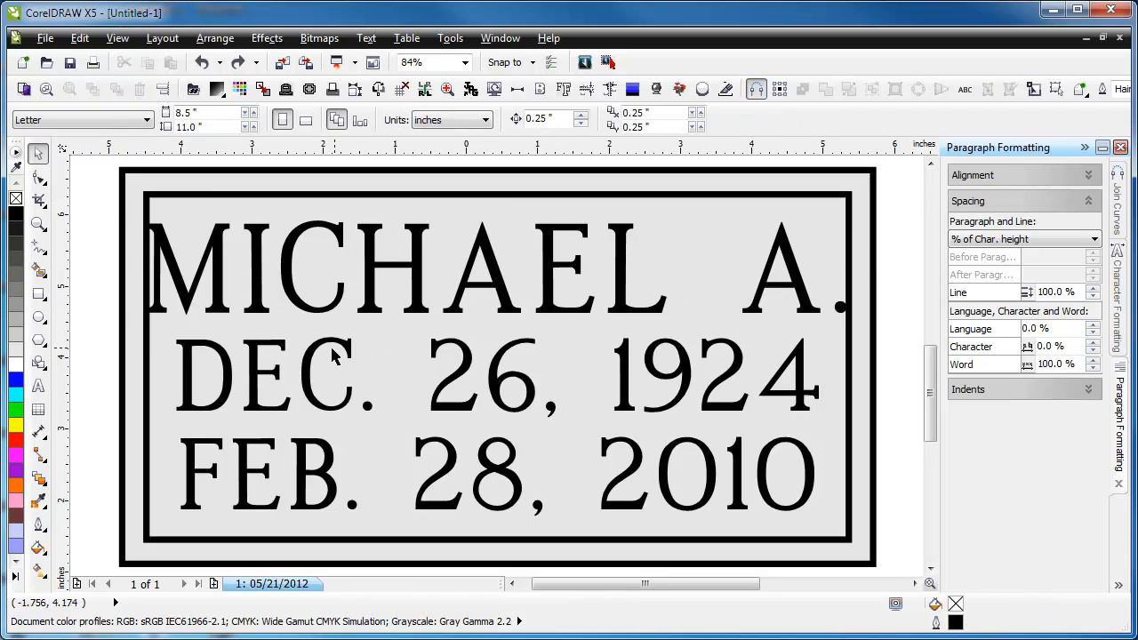
pyautogui.moveTo(347, 349)
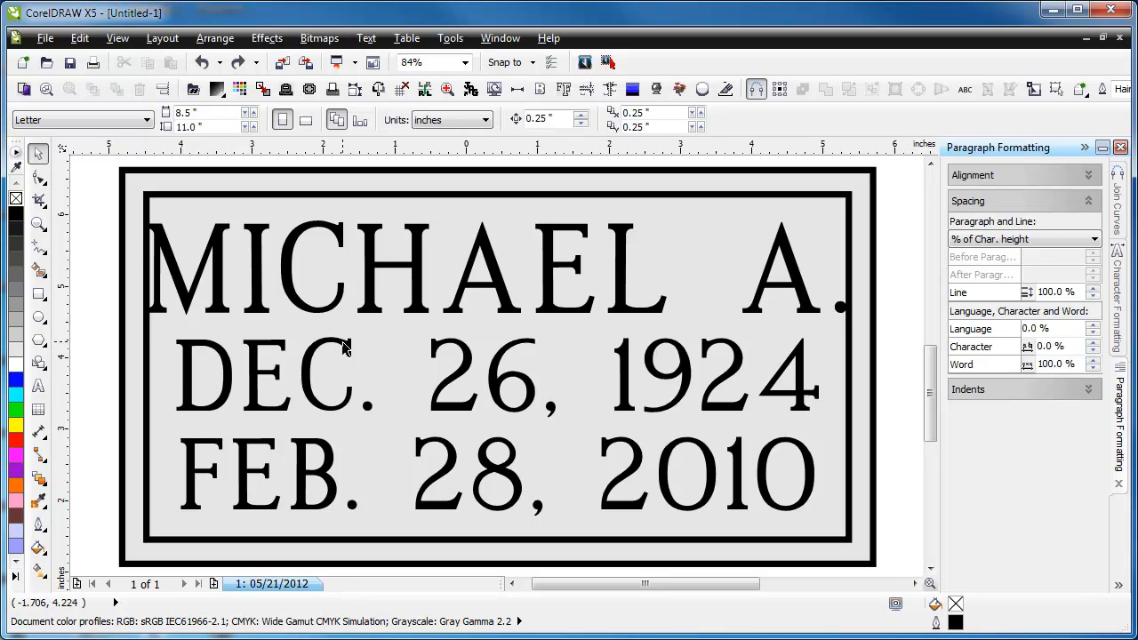
pyautogui.moveTo(345, 349)
pyautogui.write('-10')
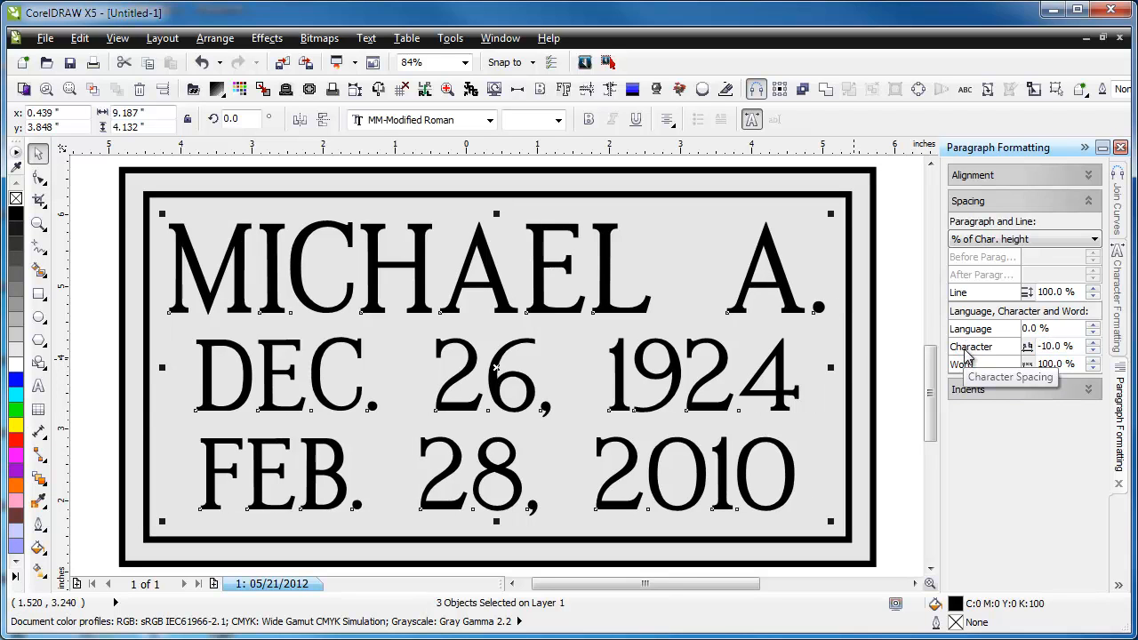
pyautogui.moveTo(903, 263)
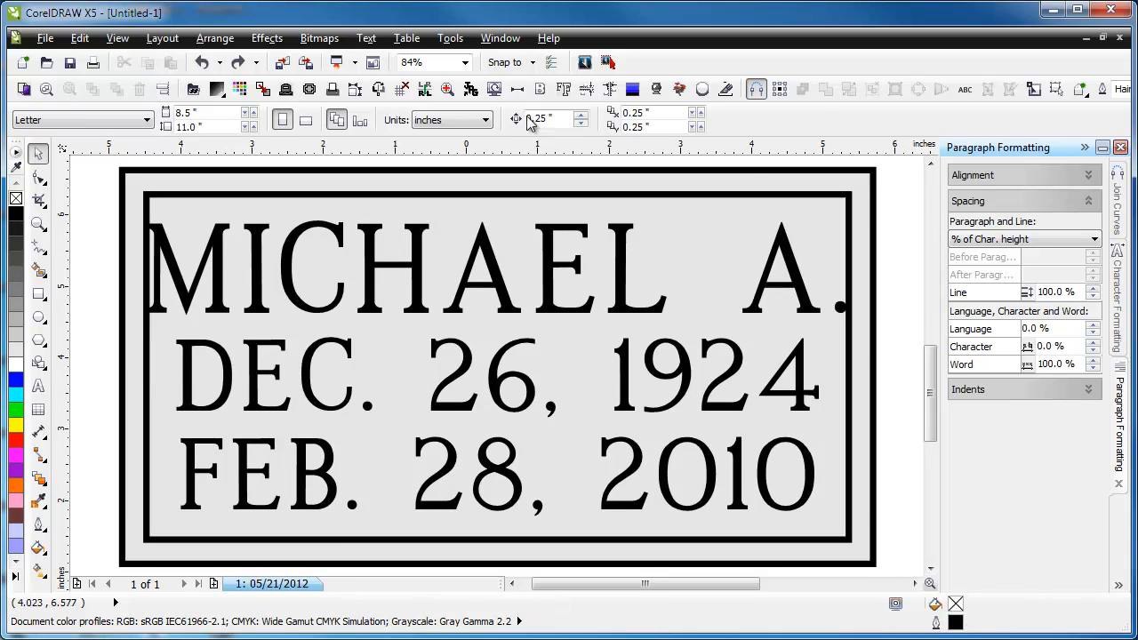
# - Show the Text Formatting docker with its Spacing section expanded
pyautogui.click(366, 37)
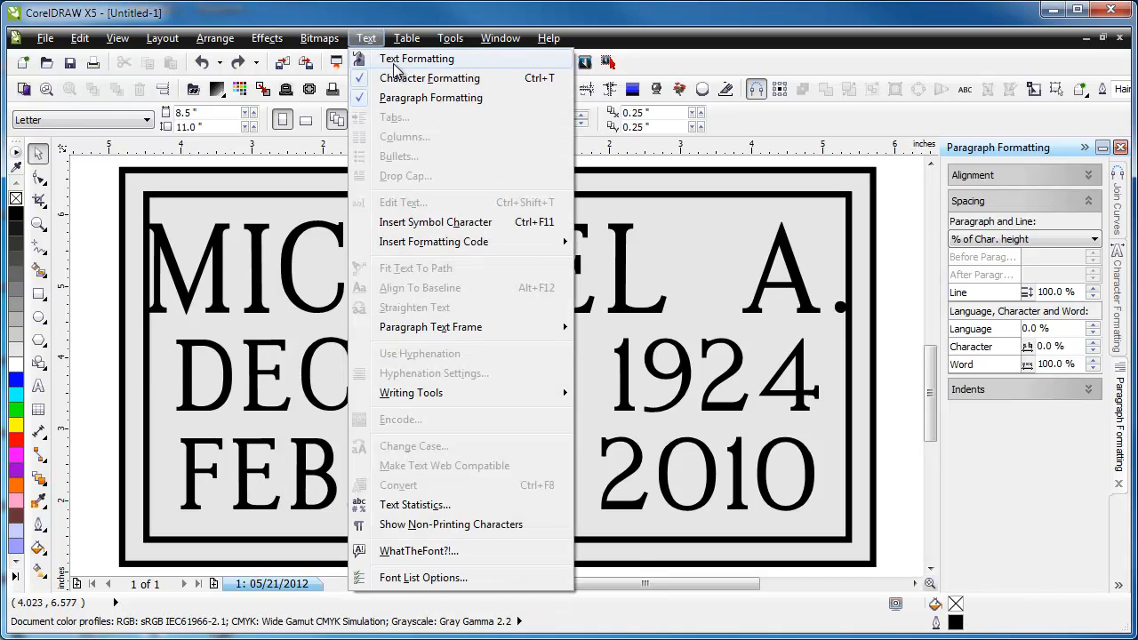
pyautogui.click(416, 59)
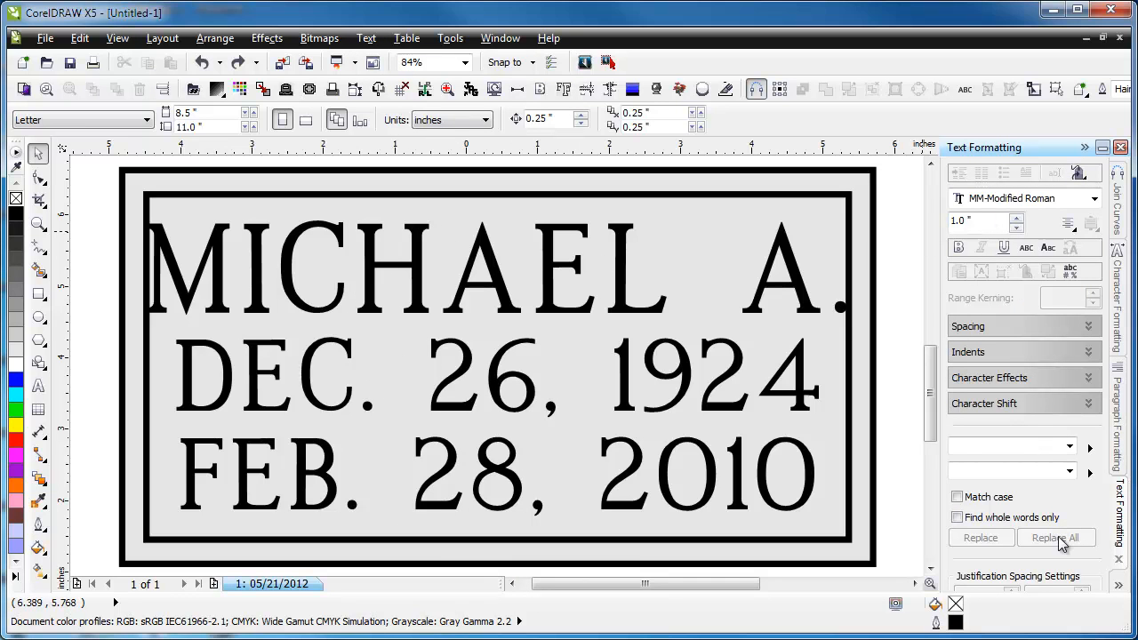
pyautogui.moveTo(1110, 469)
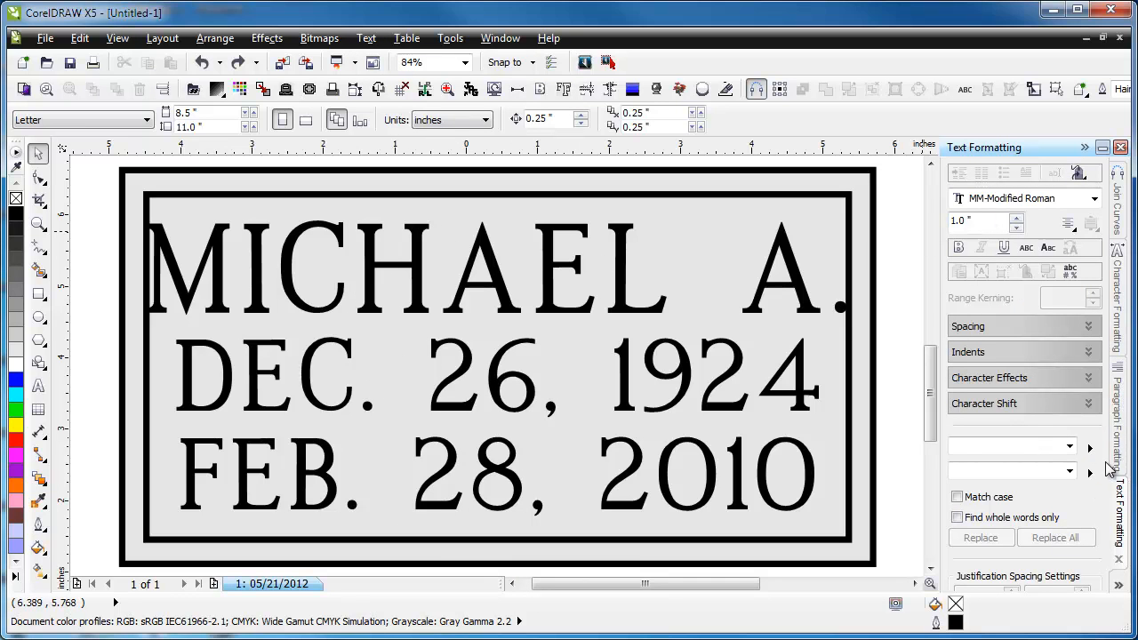
pyautogui.moveTo(1053, 302)
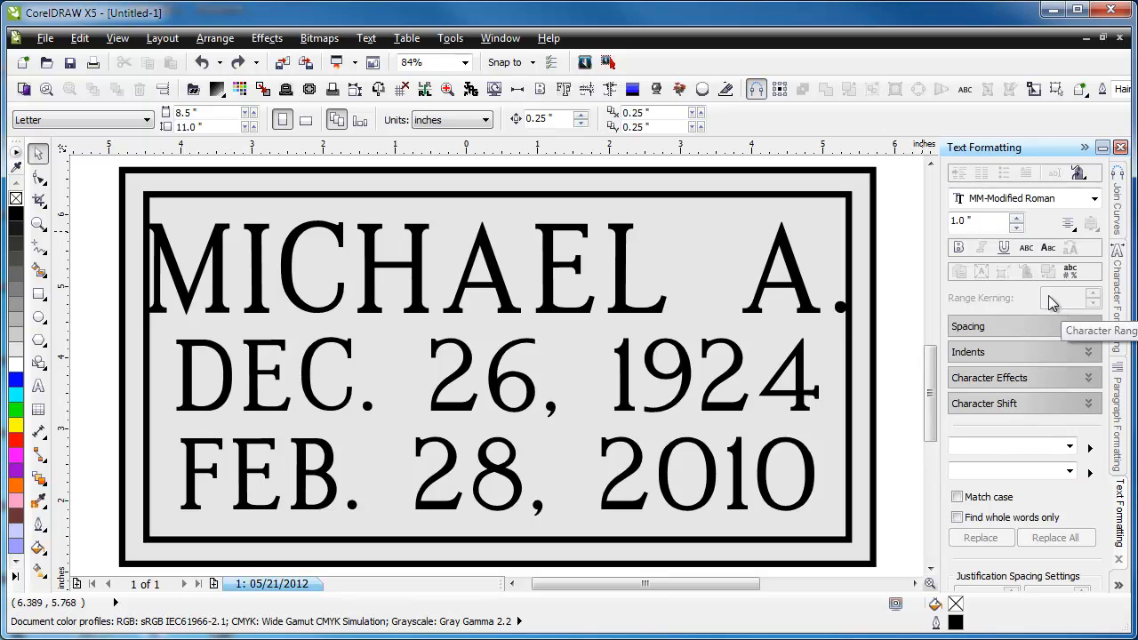
pyautogui.moveTo(793, 267)
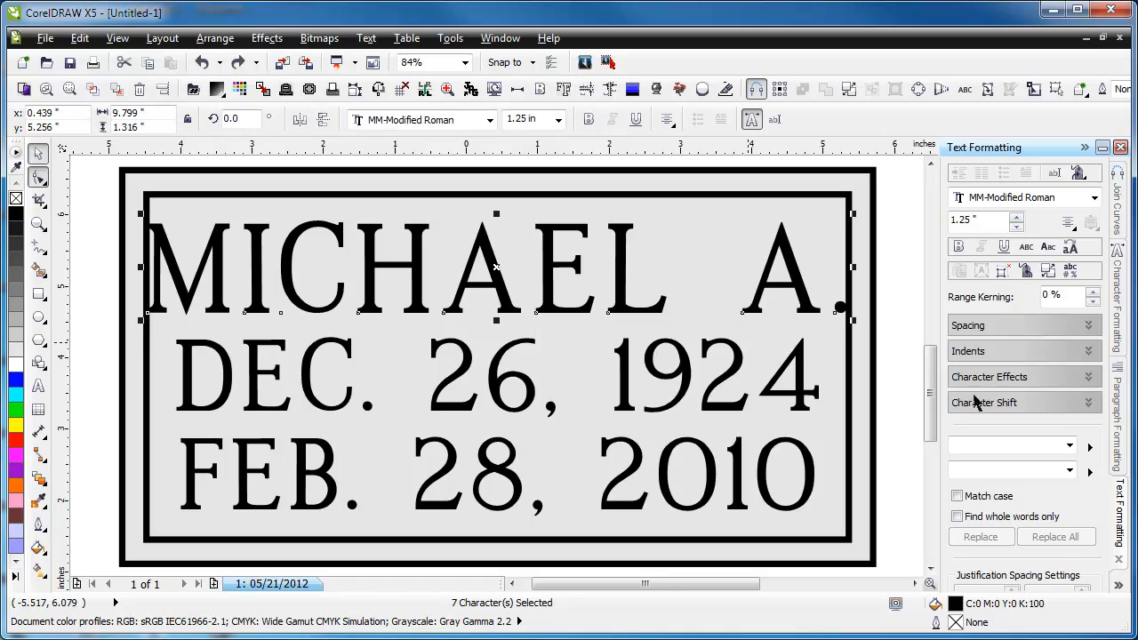
pyautogui.click(968, 325)
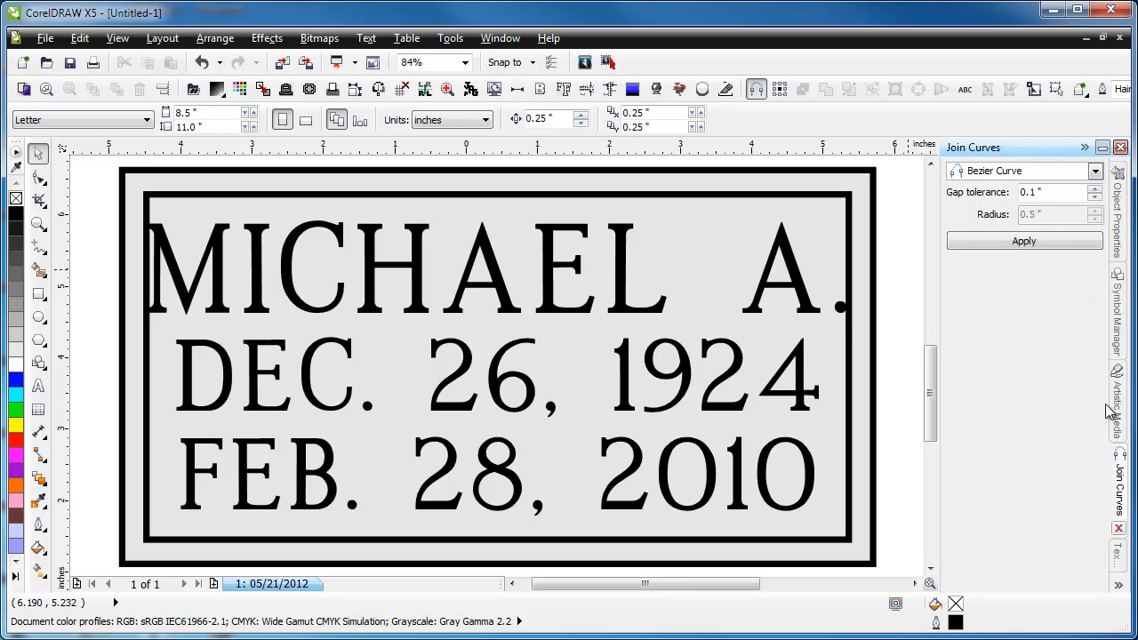
pyautogui.moveTo(870, 255)
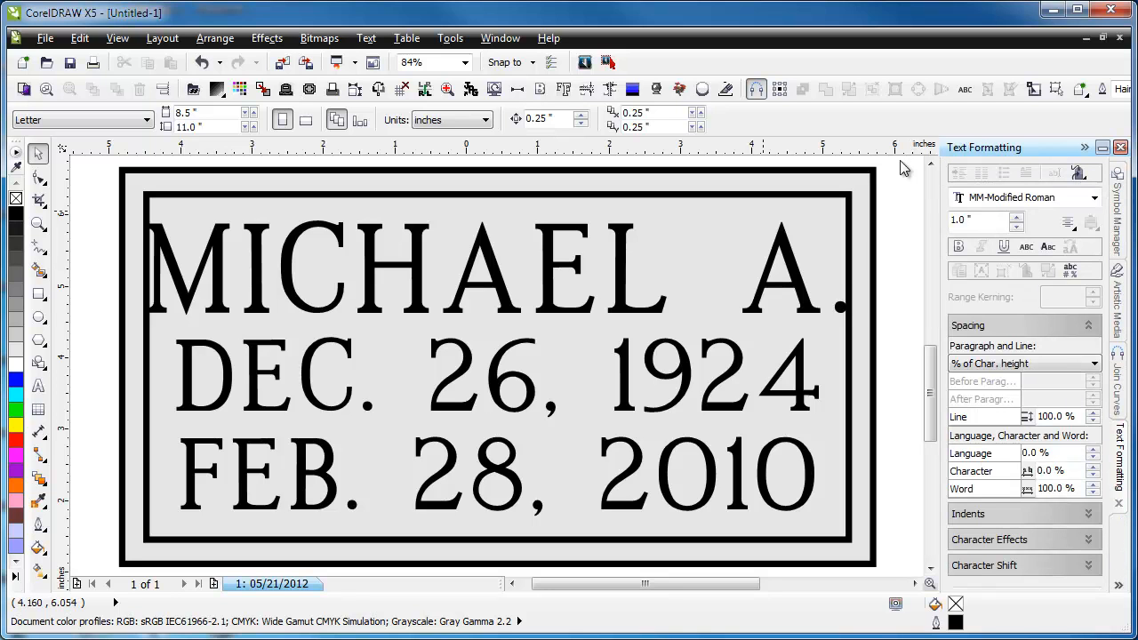
pyautogui.moveTo(1019, 491)
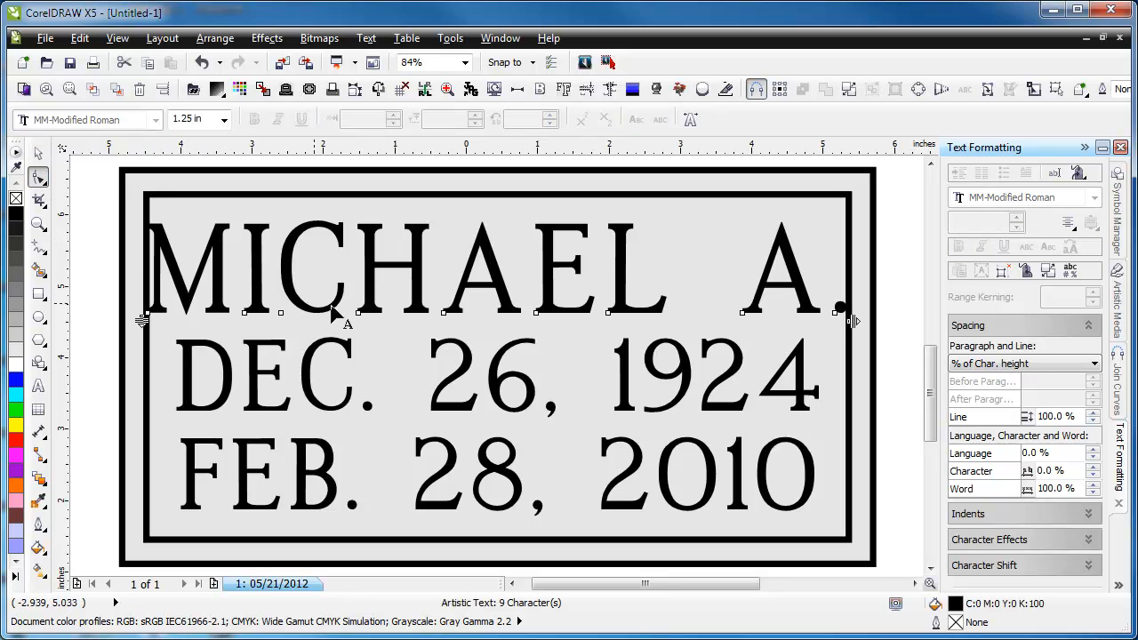
pyautogui.moveTo(448, 322)
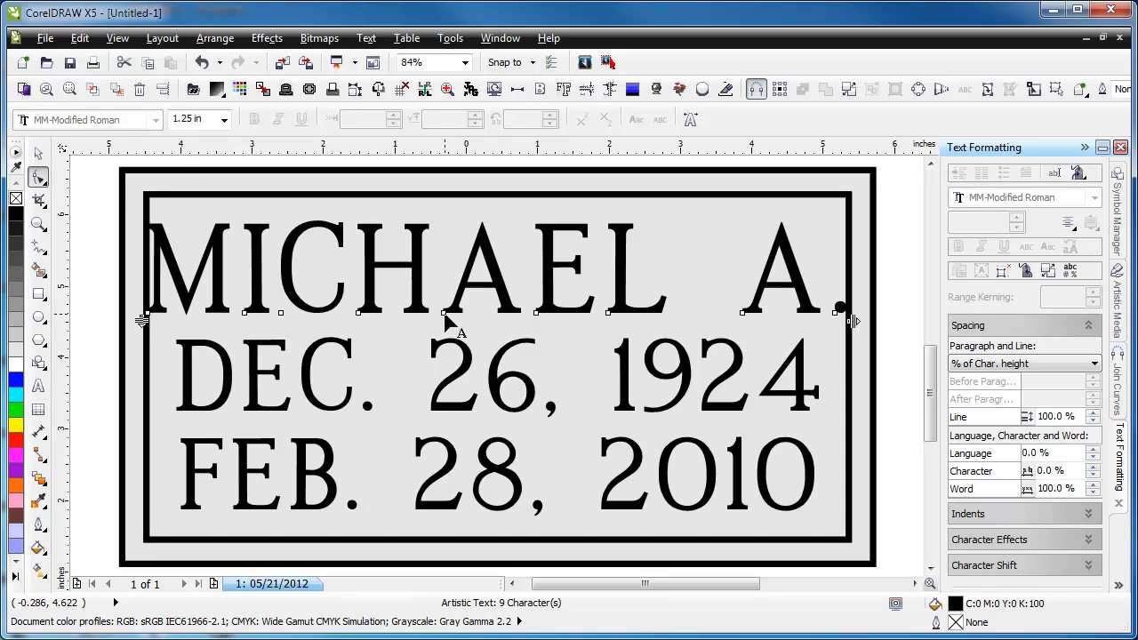